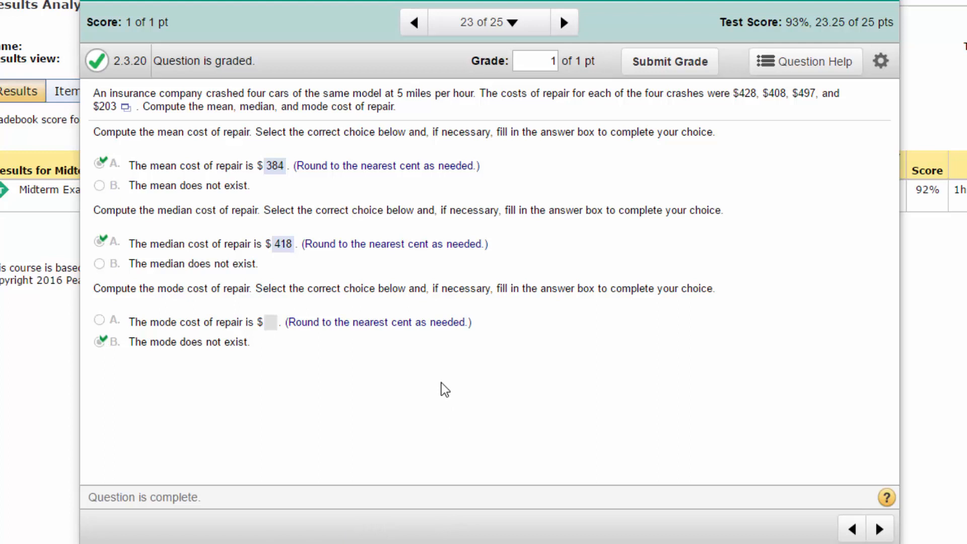
mouse_move(360, 121)
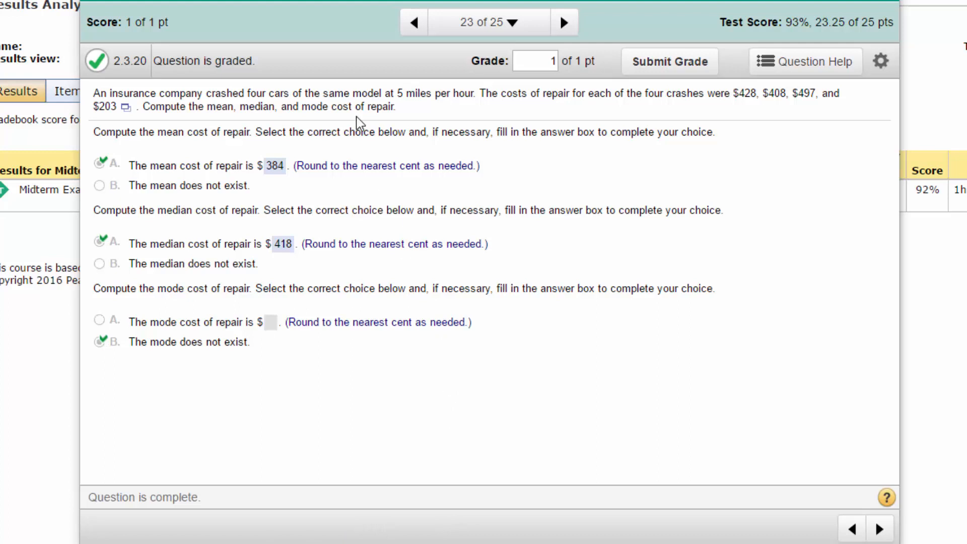
mouse_move(364, 104)
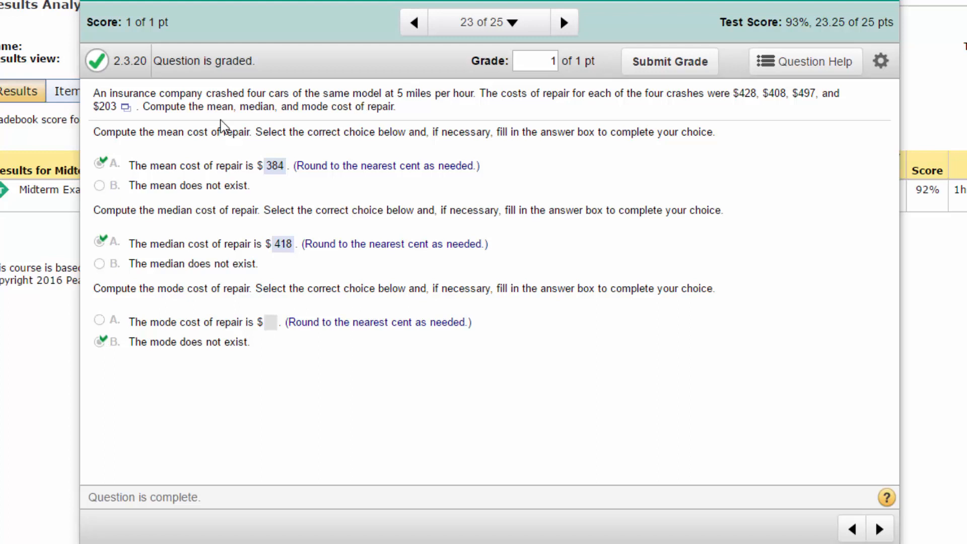
mouse_move(136, 127)
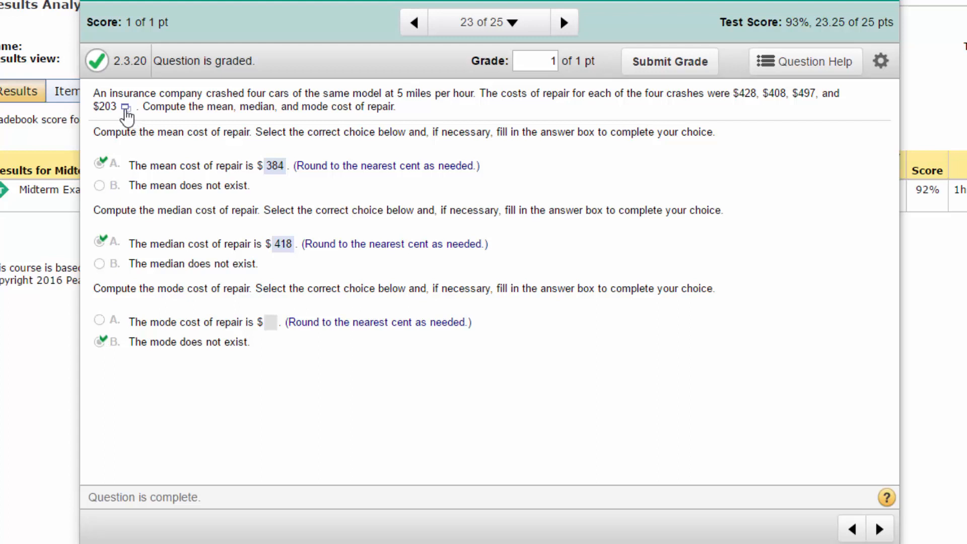
Send the four repair costs to Excel and open the downloaded .xlsx workbook
click(125, 108)
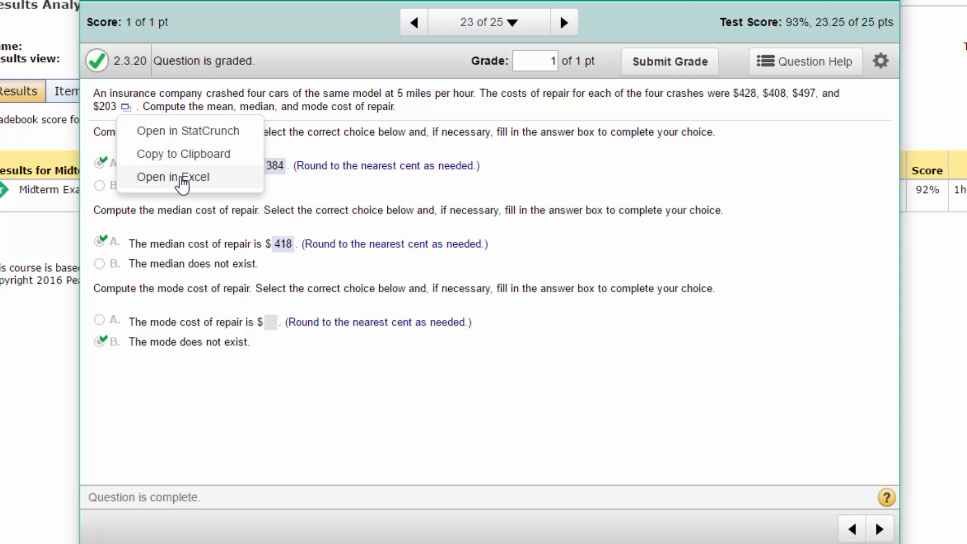
click(172, 177)
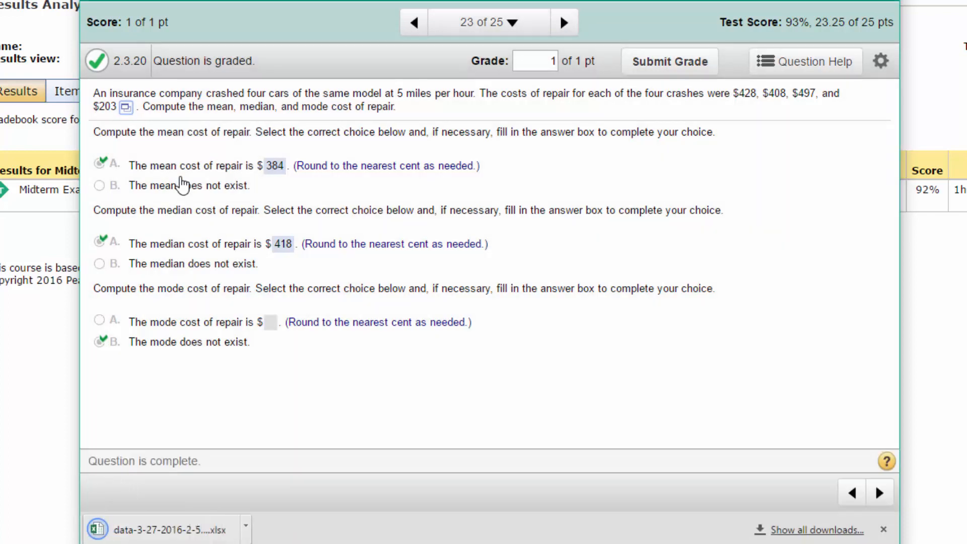
click(158, 529)
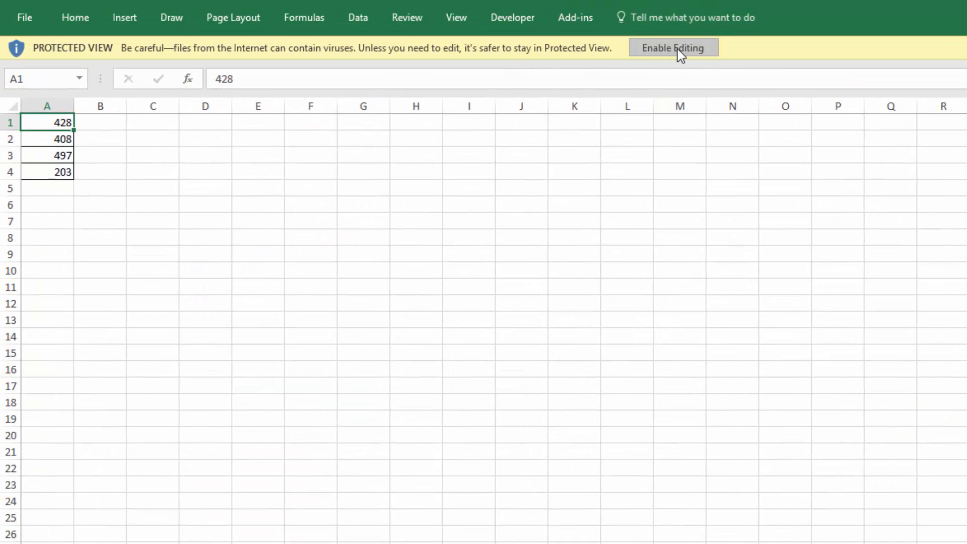
Enable editing on the Protected View workbook and select the cost cells
click(673, 47)
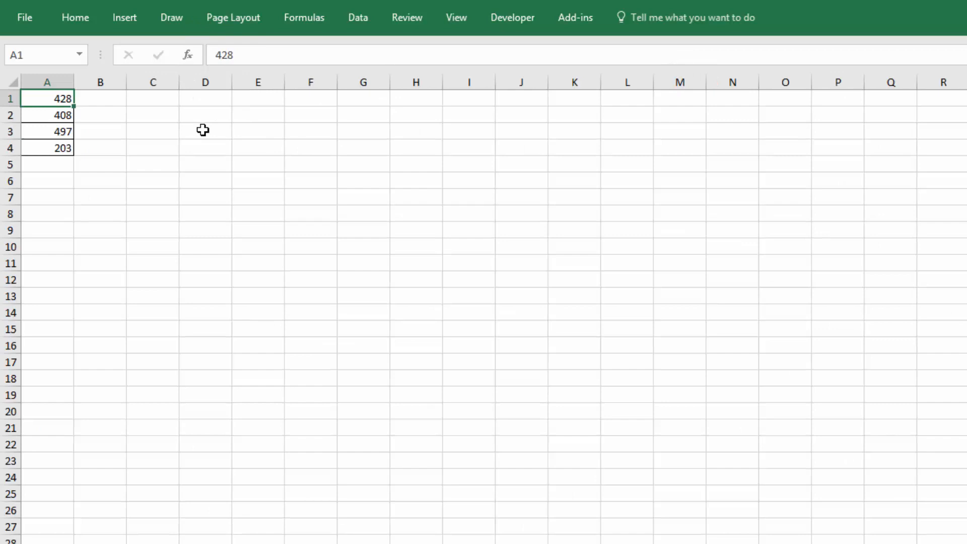
drag(47, 98, 48, 148)
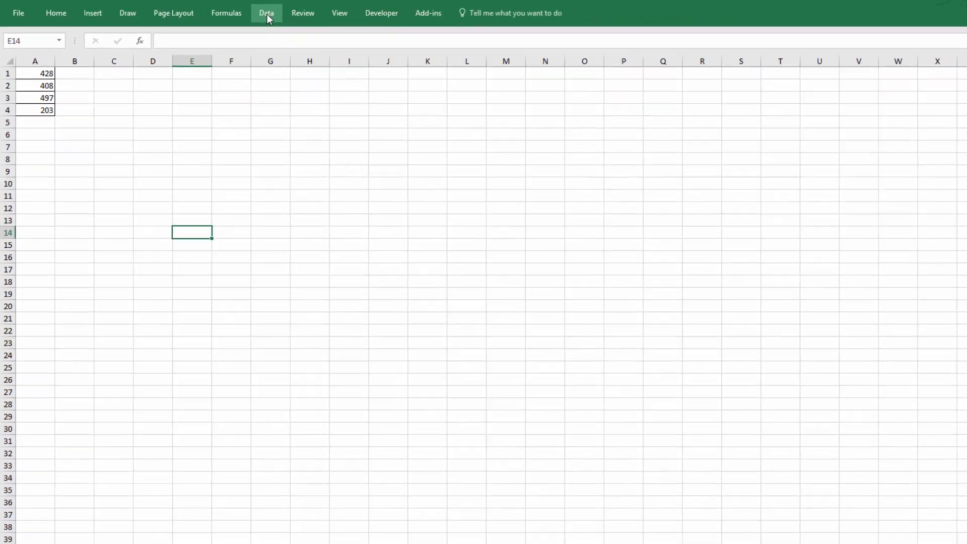
Start a Descriptive Statistics analysis from the Data Analysis tools
click(266, 12)
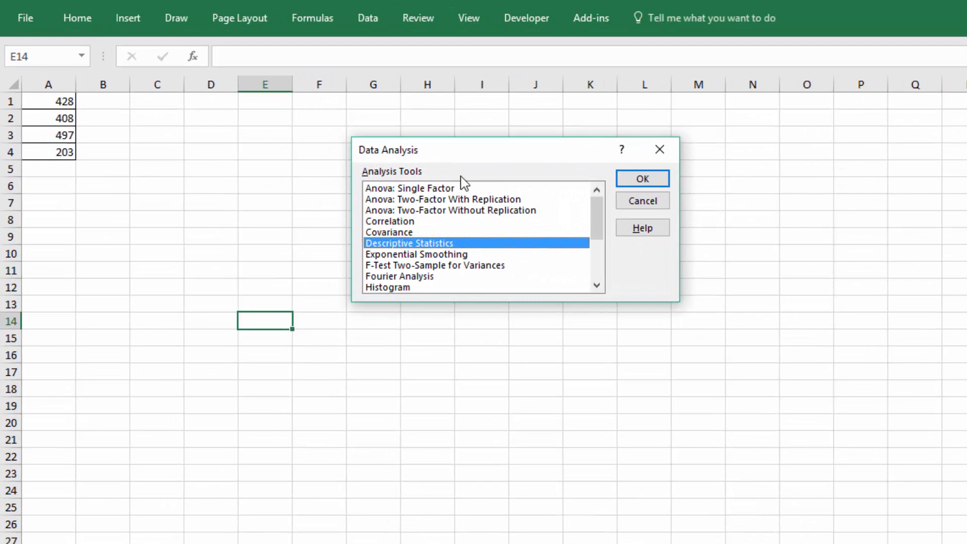
mouse_move(430, 248)
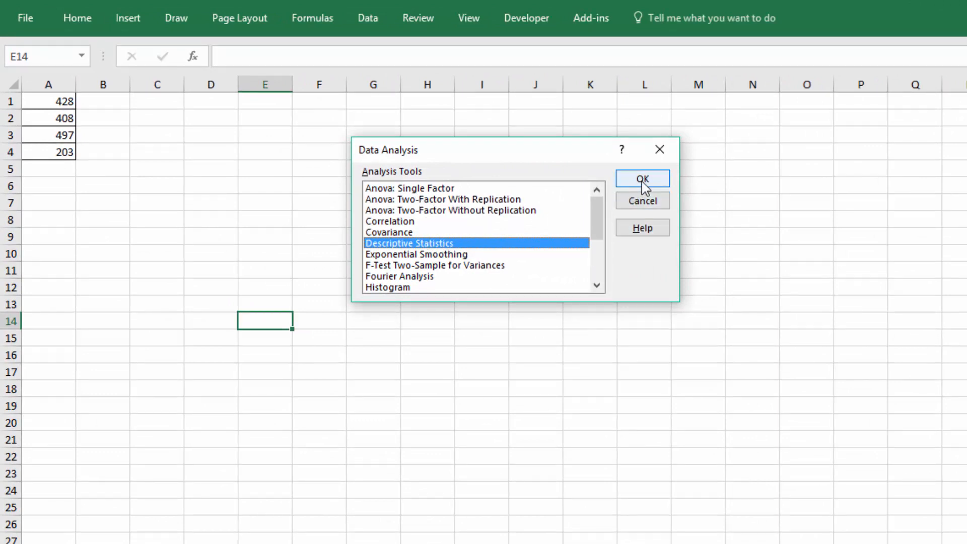
click(642, 179)
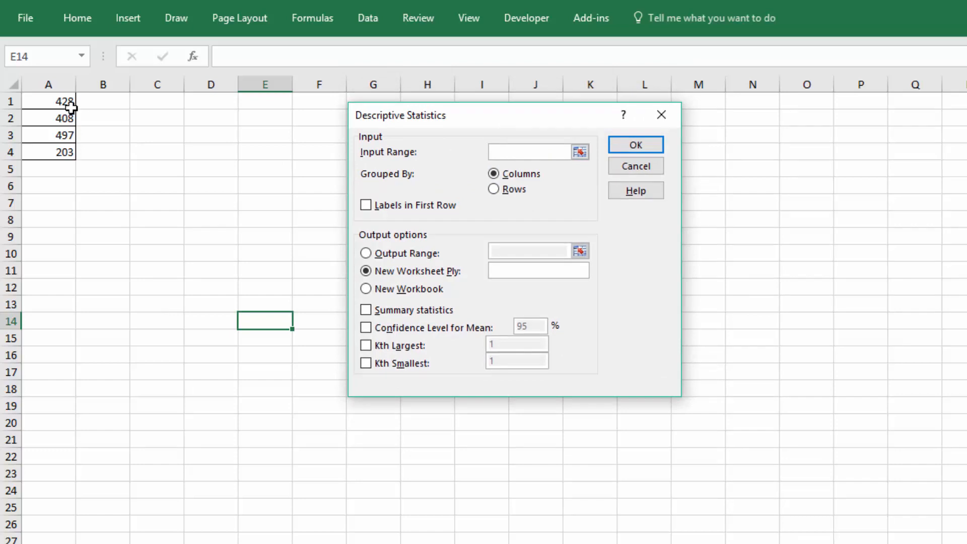
Run summary statistics on A1:A4 with output placed at $A$7
drag(49, 100, 49, 152)
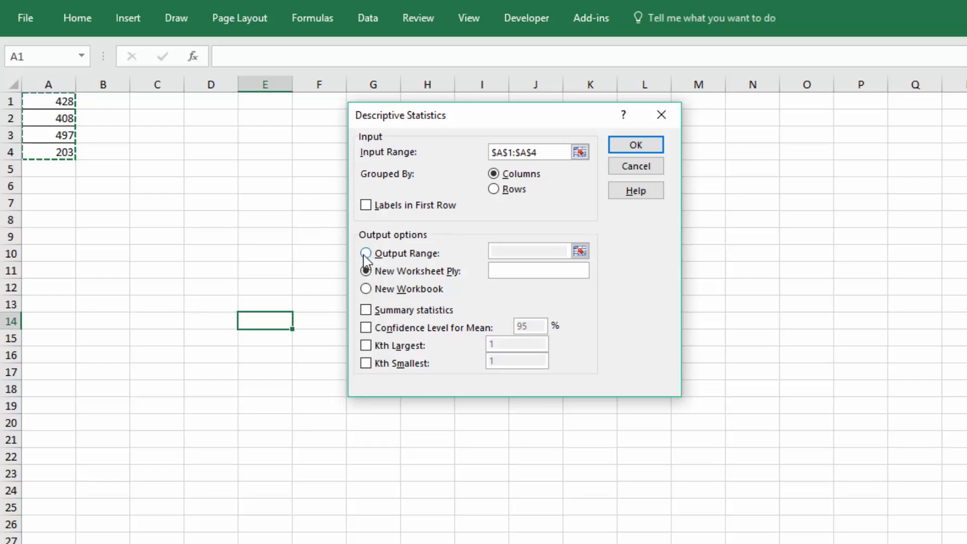
click(365, 253)
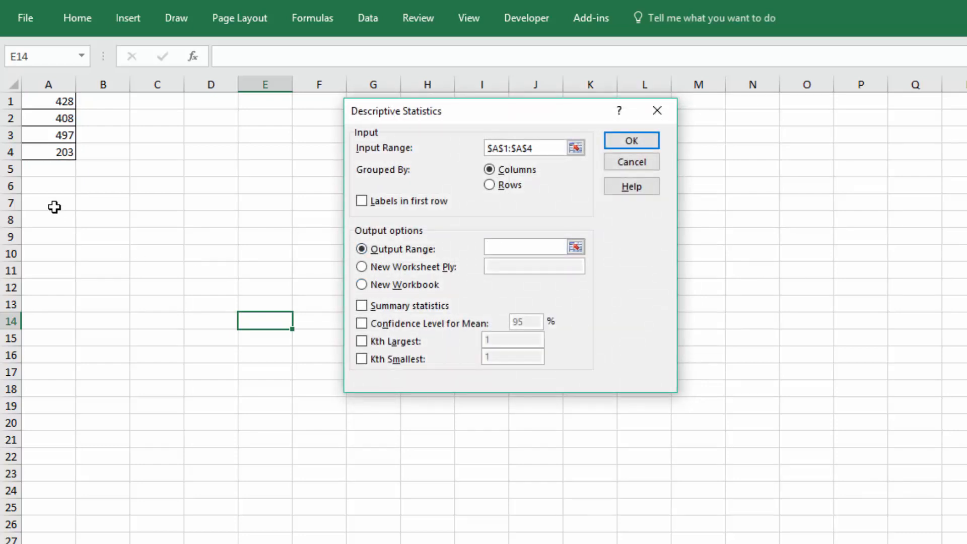
click(49, 202)
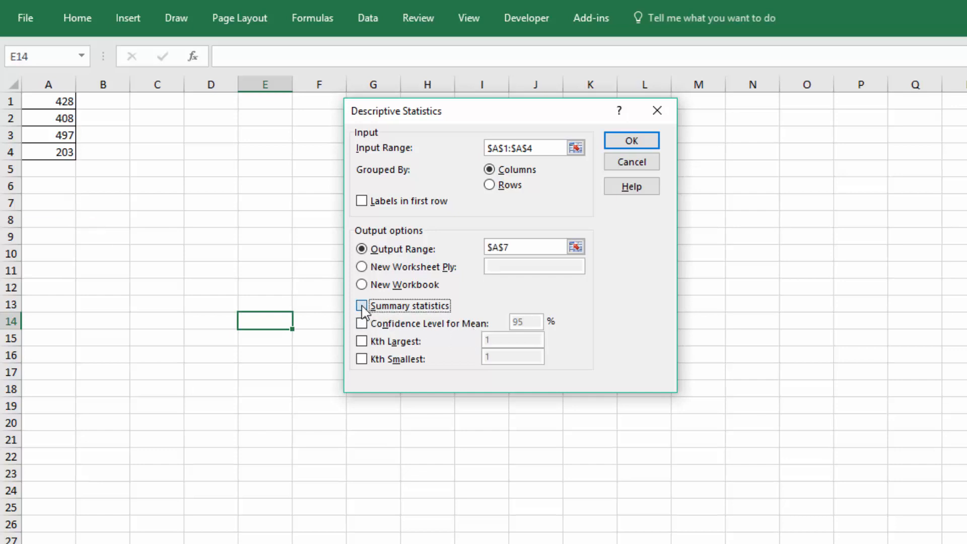
click(362, 307)
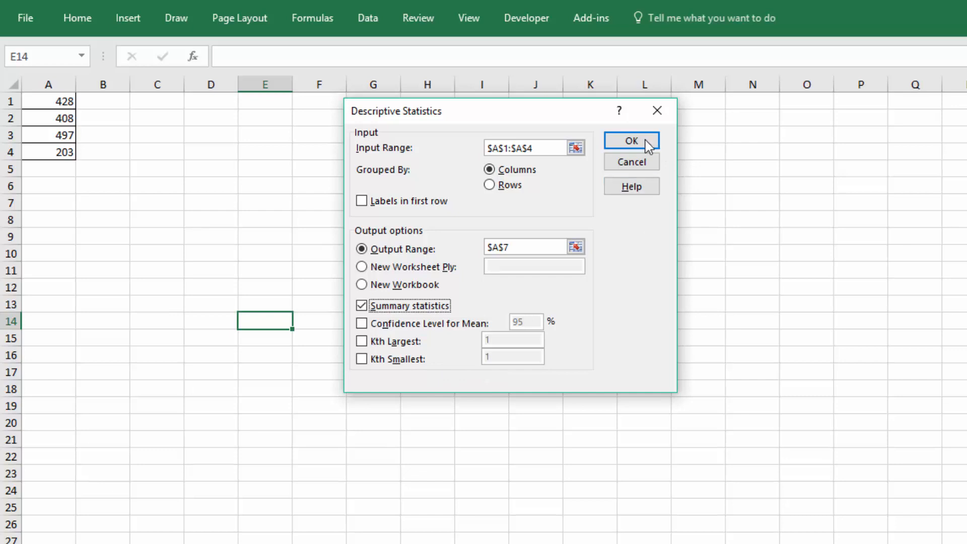
click(631, 141)
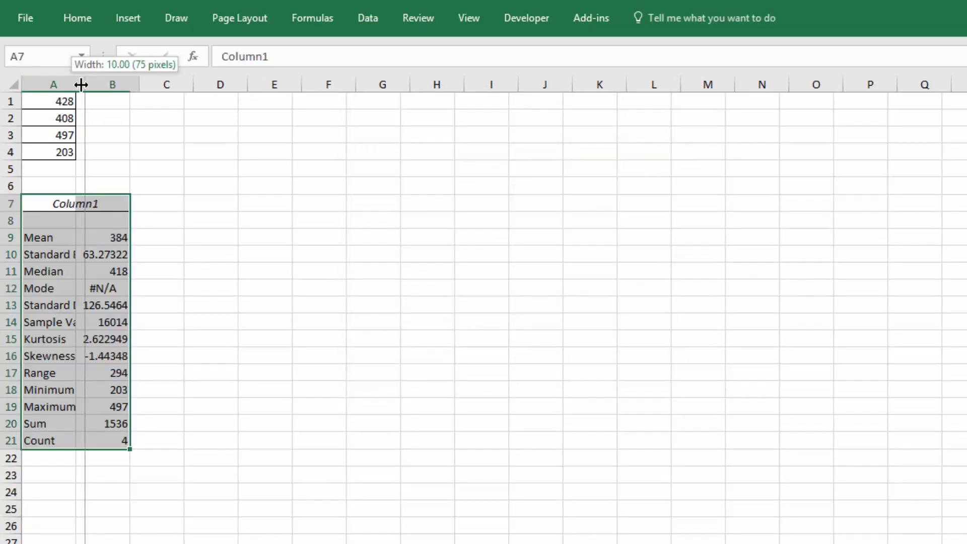
Widen column A so the statistics labels fit
drag(80, 85, 104, 84)
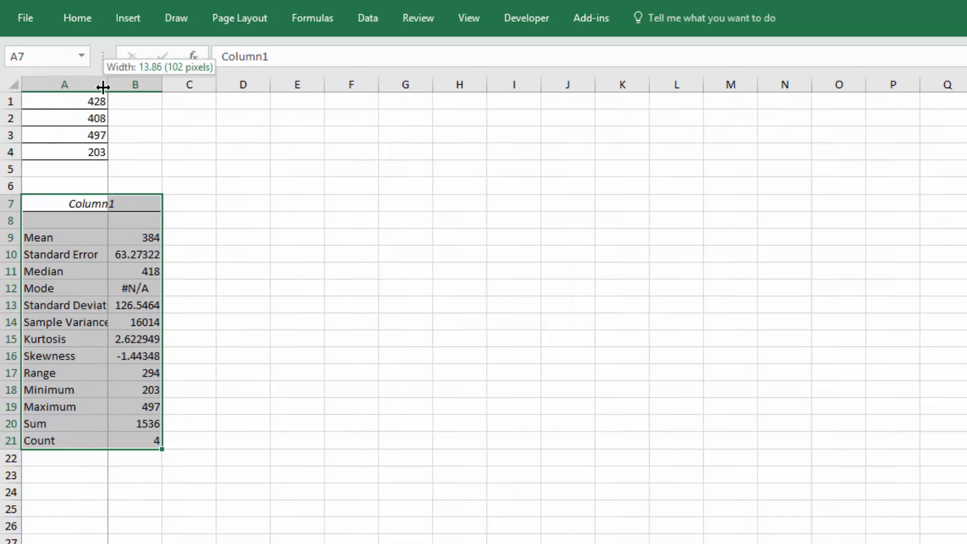
drag(103, 84, 128, 84)
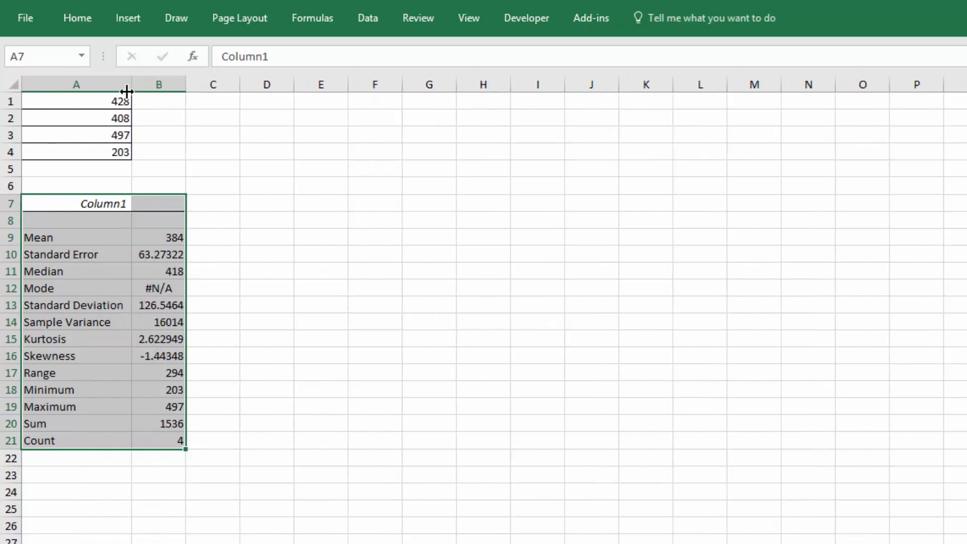
mouse_move(76, 244)
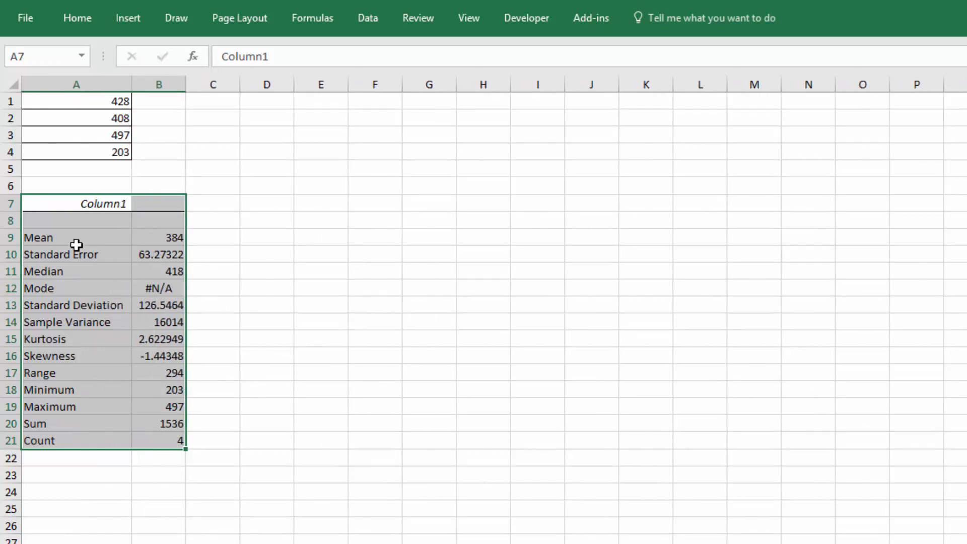
mouse_move(89, 288)
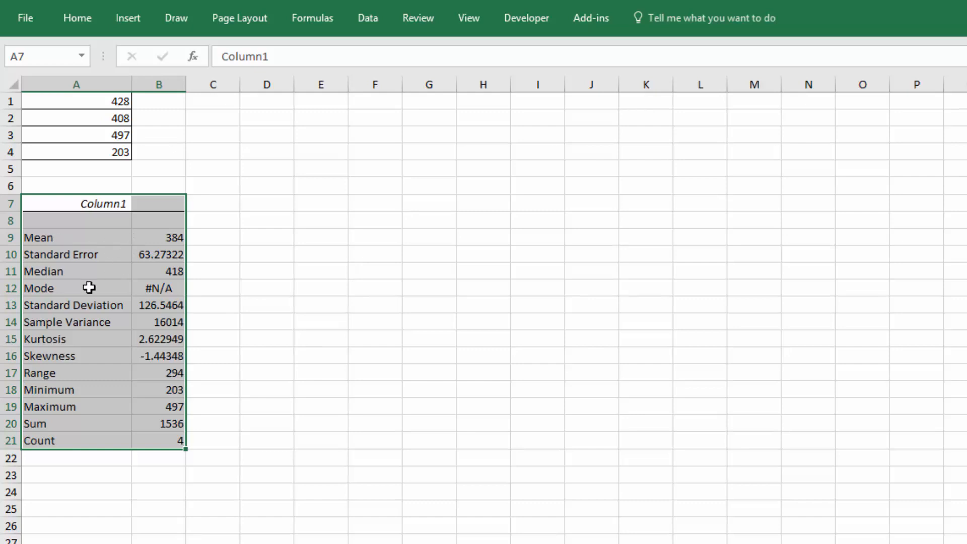
mouse_move(136, 299)
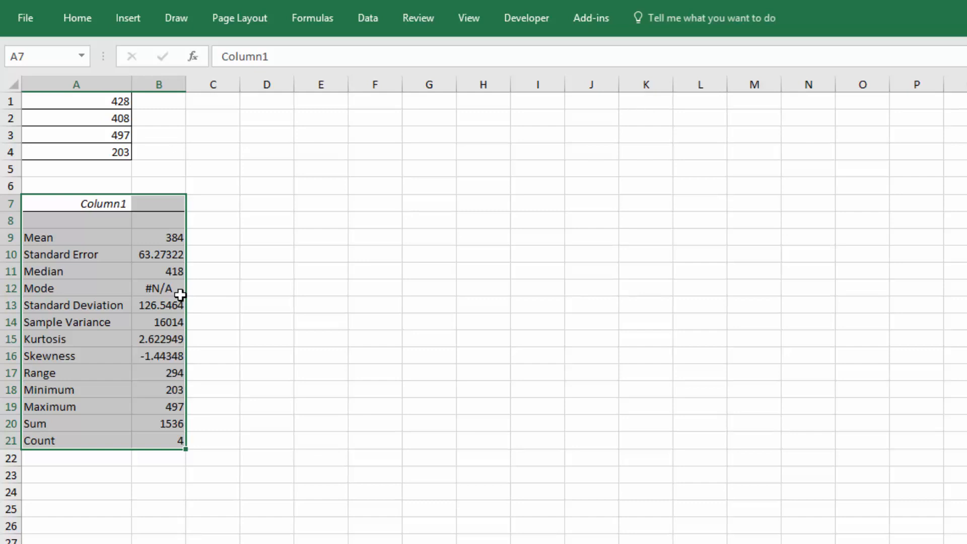
mouse_move(133, 120)
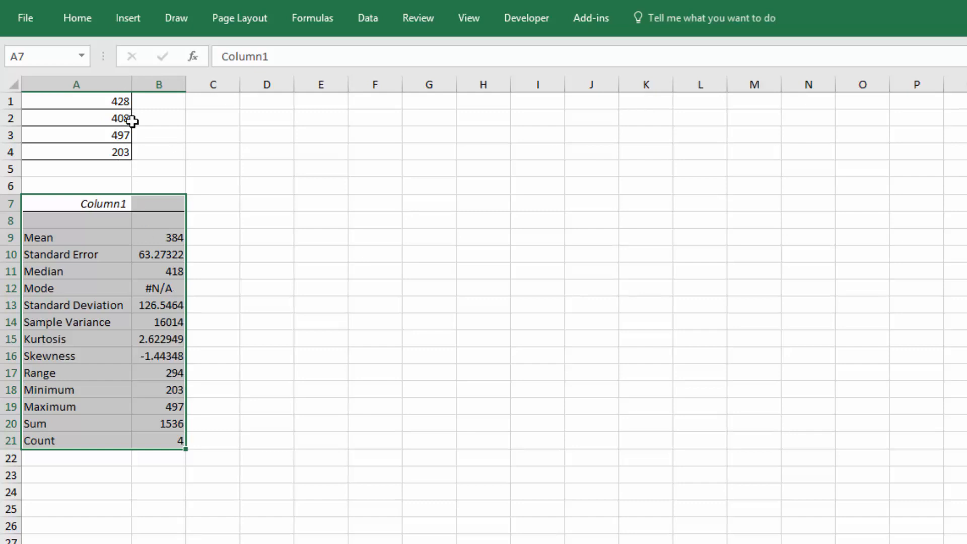
mouse_move(132, 157)
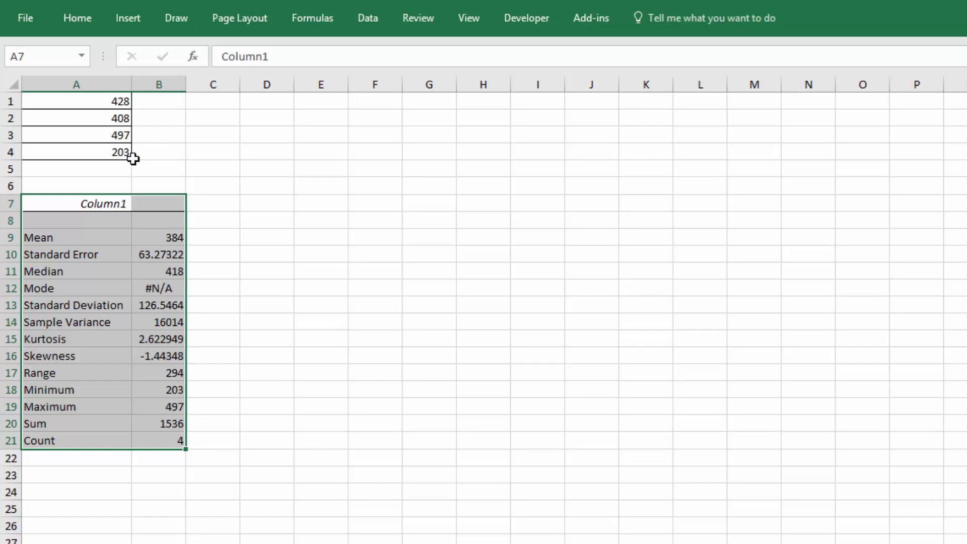